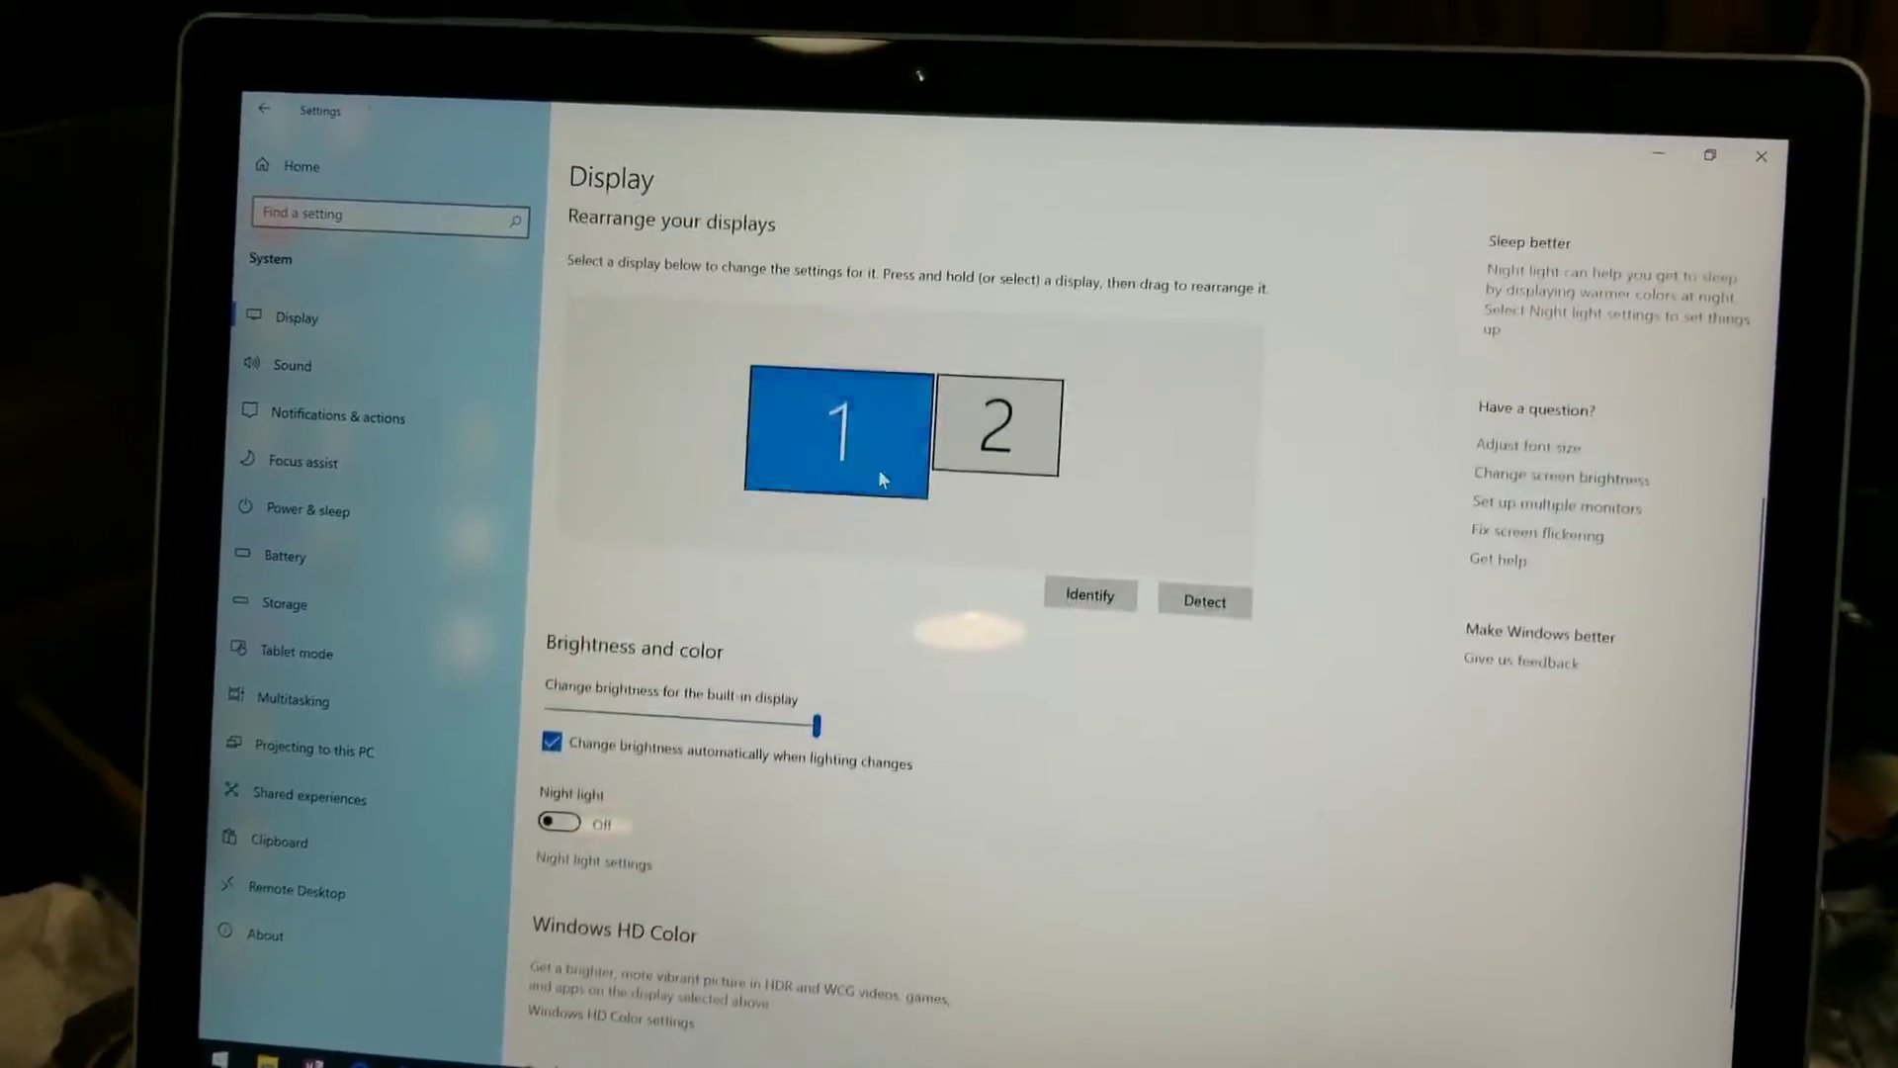
- Select display 2 in the arrangement and run Identify to show numbers 1 and 2
{"action": "left_click", "coordinate": [993, 417]}
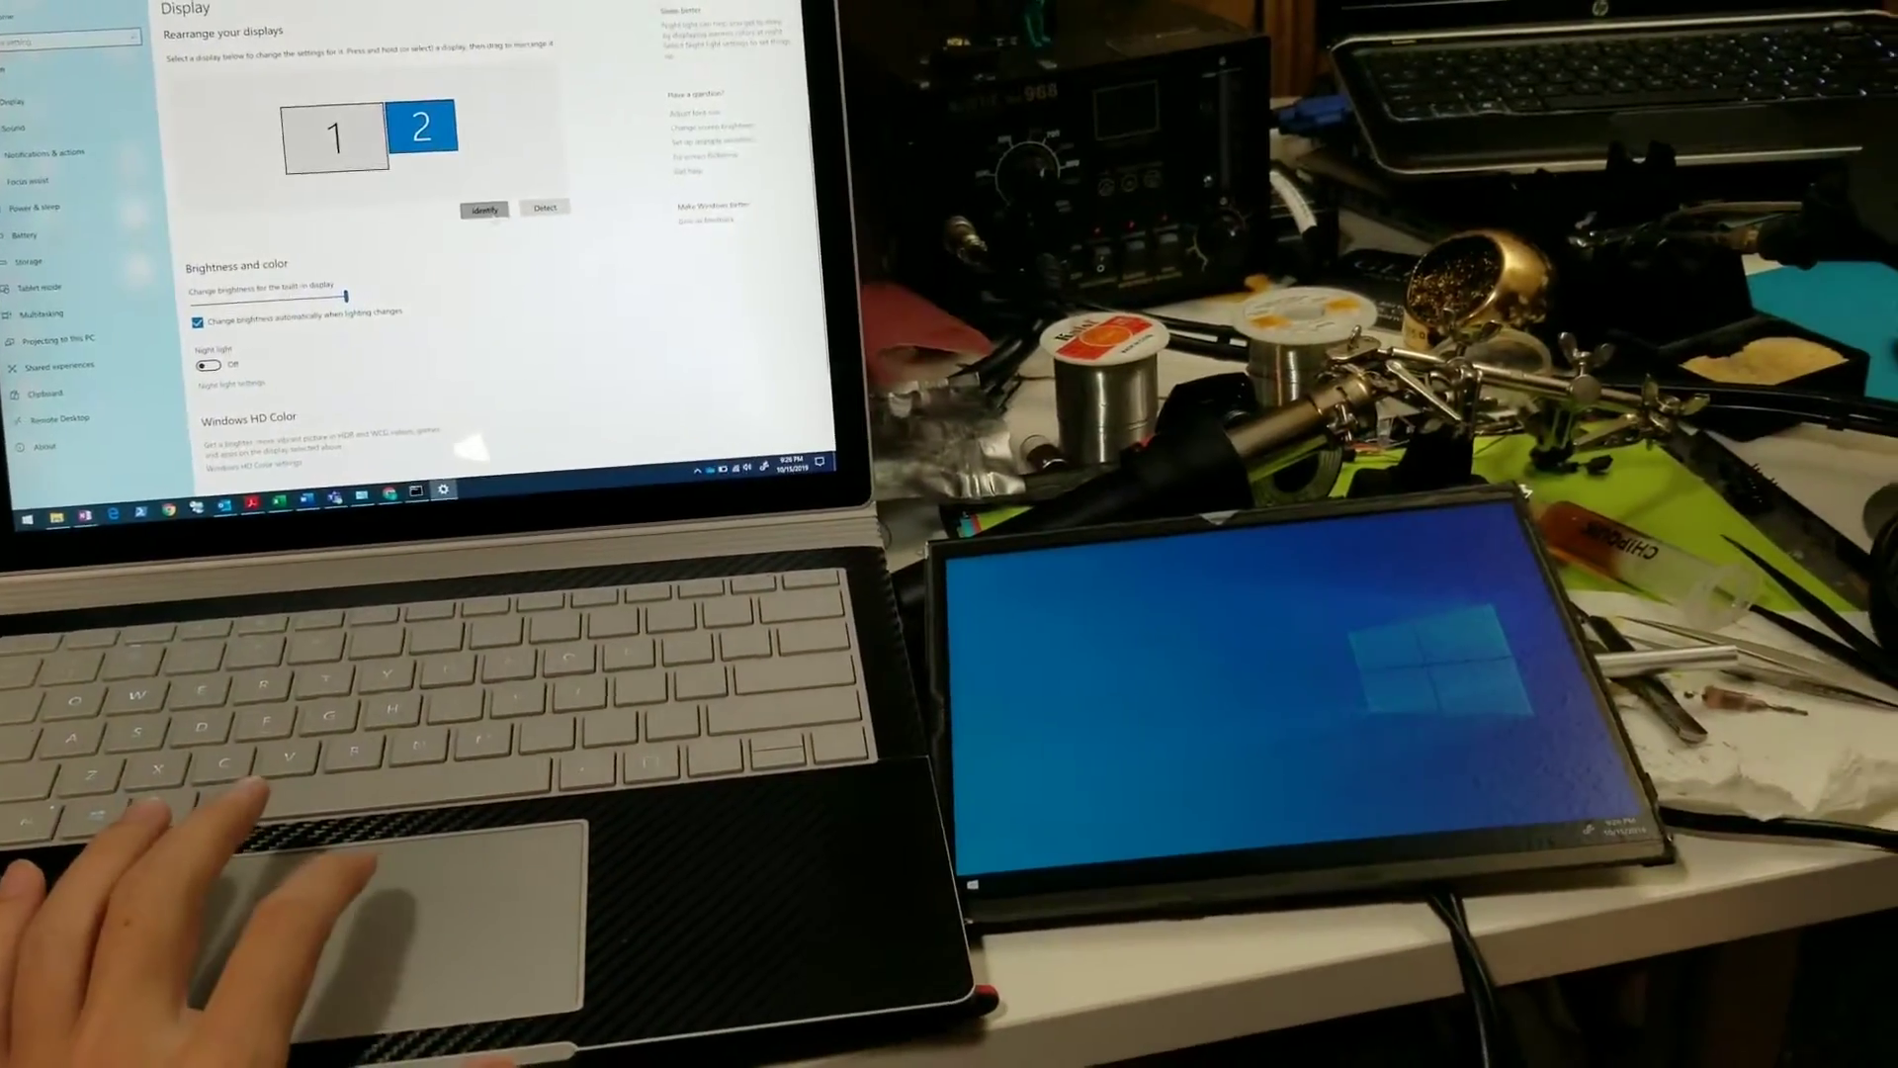
{"action": "left_click", "coordinate": [484, 209]}
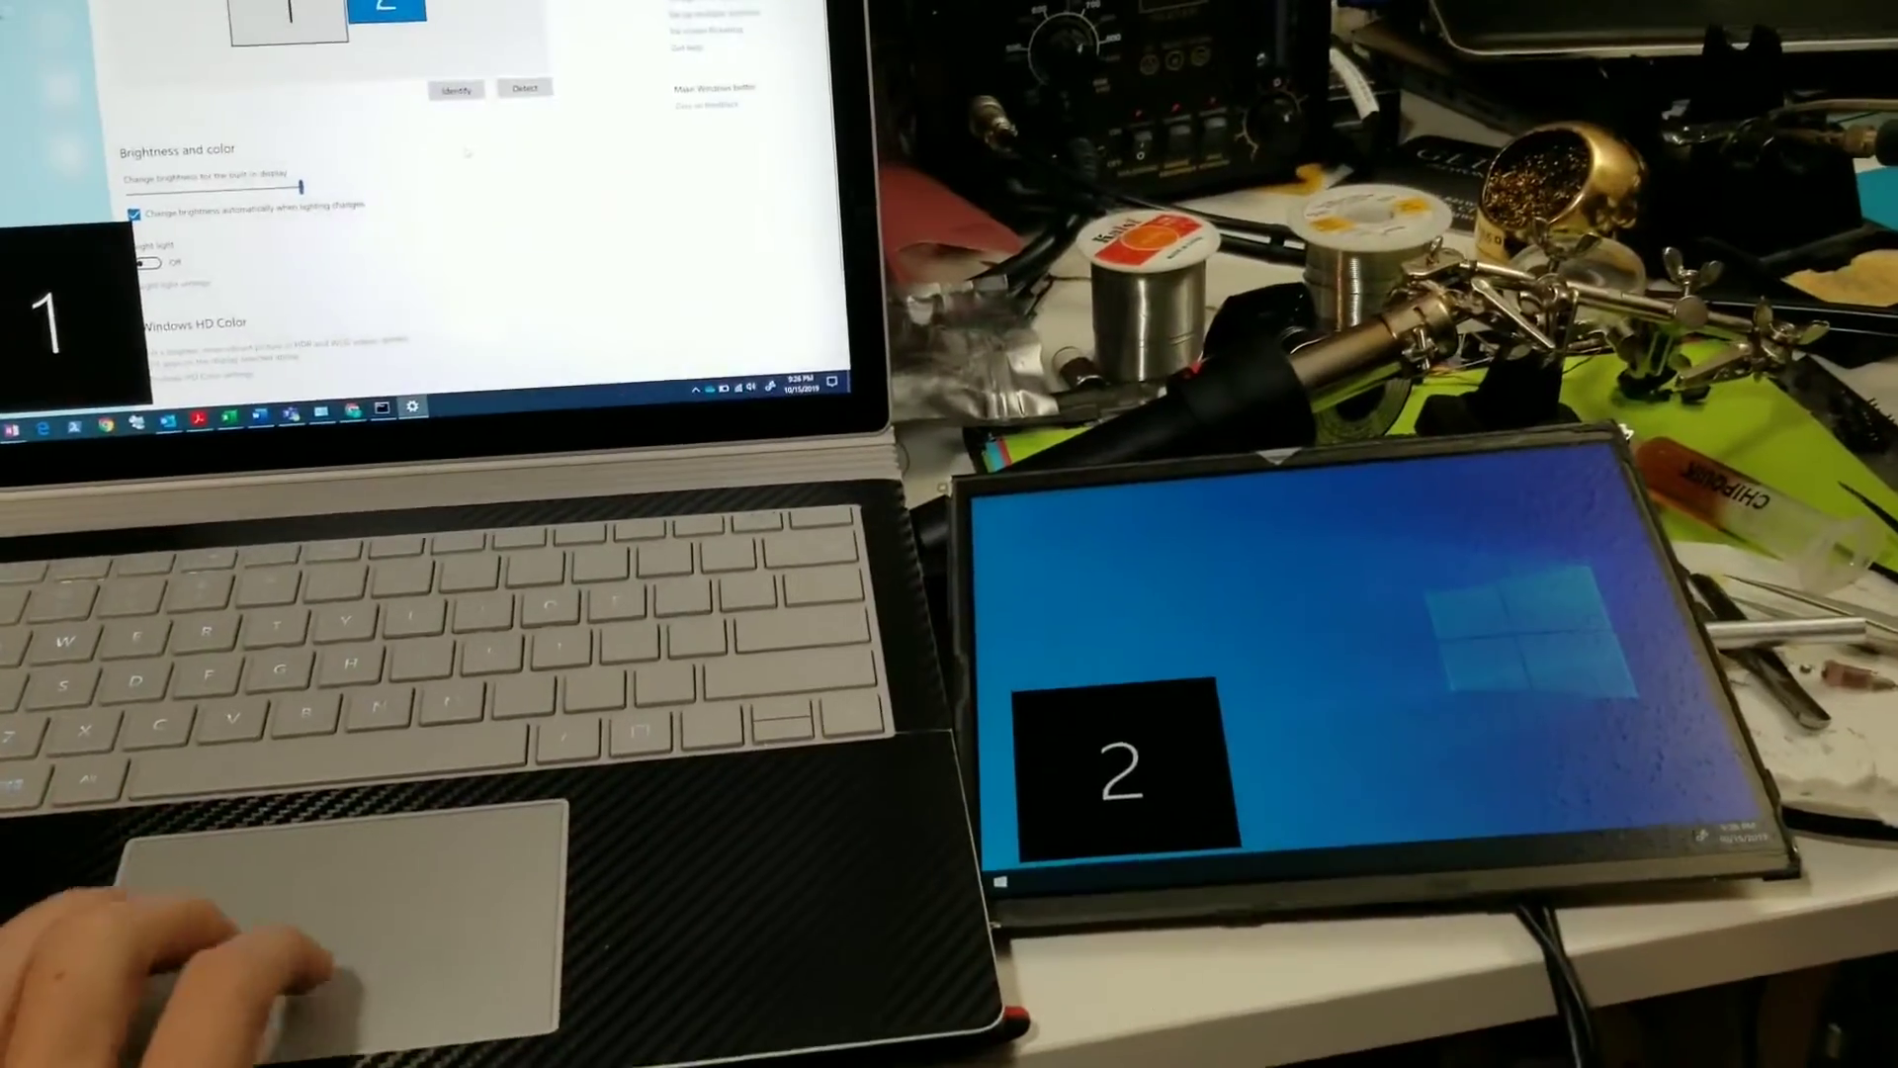